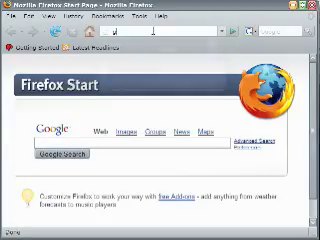
Navigate from the Firefox Start page to google.com via the address bar
text(google.com/)
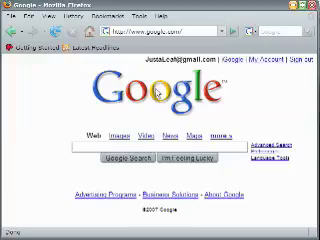
Set the currently loaded Google page as Firefox's homepage in Options
click(192, 12)
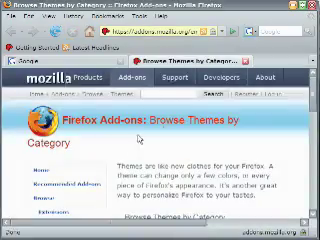
Scroll the add-ons Themes page down to the Browse Themes by Category listing
scroll(down, 3)
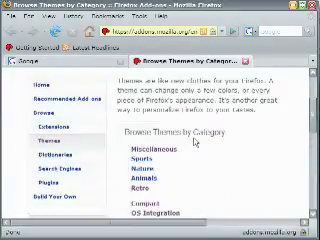